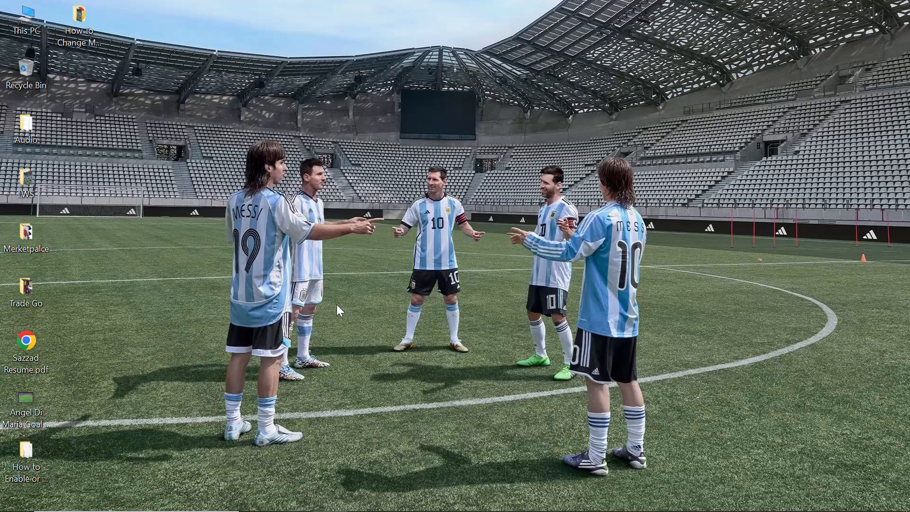
mouse_move(337, 312)
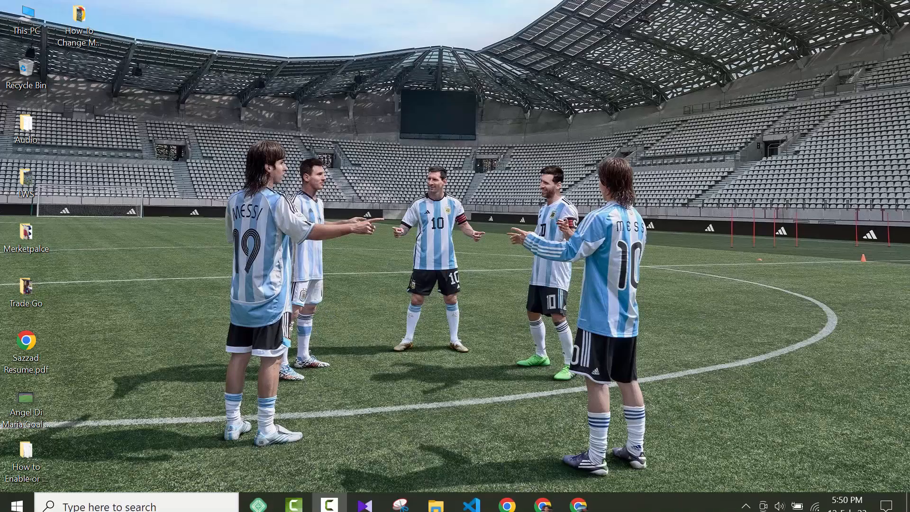
Reach the Ease of Access Display page from the Start menu's Settings gear.
left_click(15, 498)
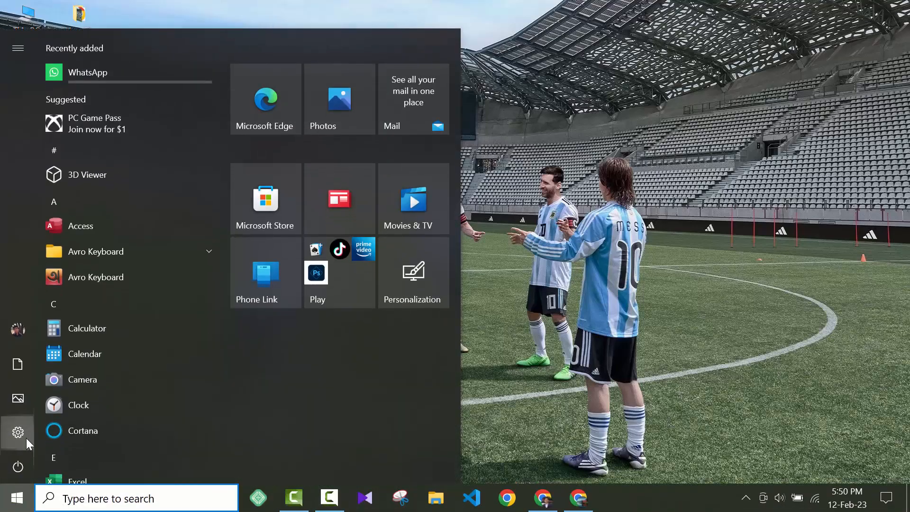
left_click(17, 432)
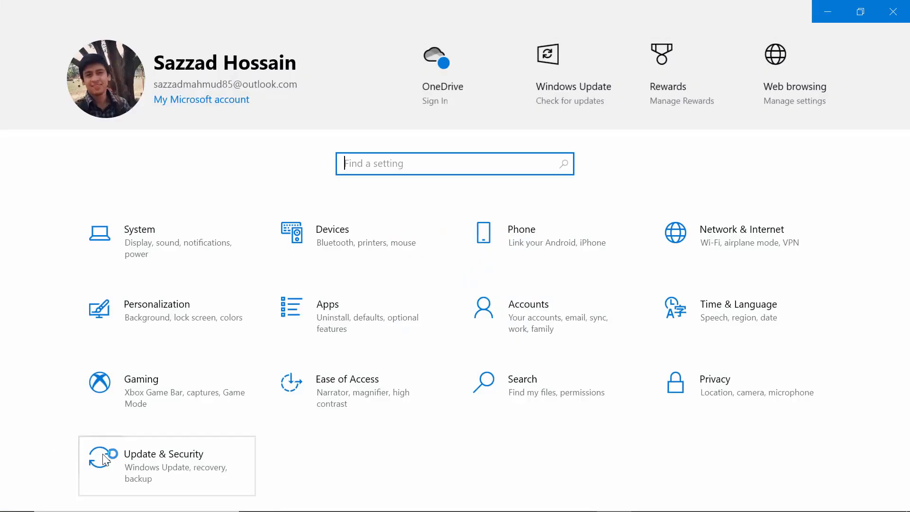
mouse_move(391, 413)
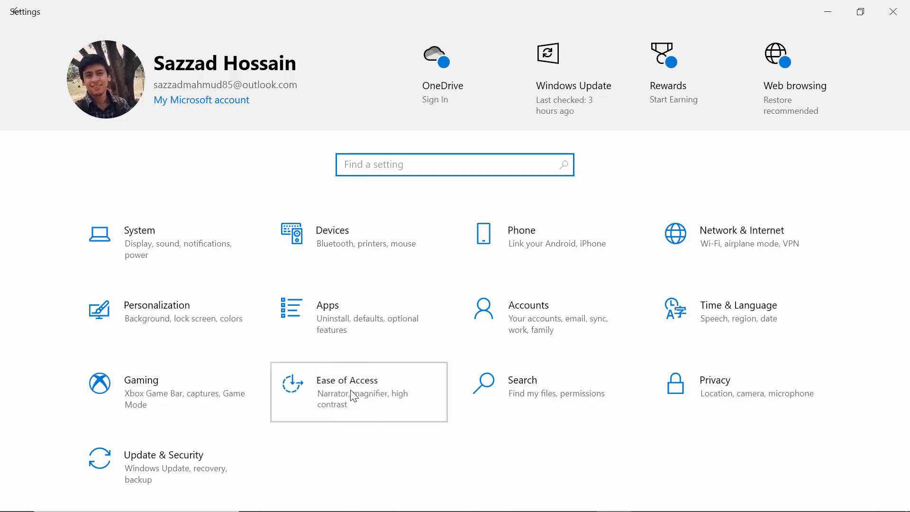
left_click(347, 392)
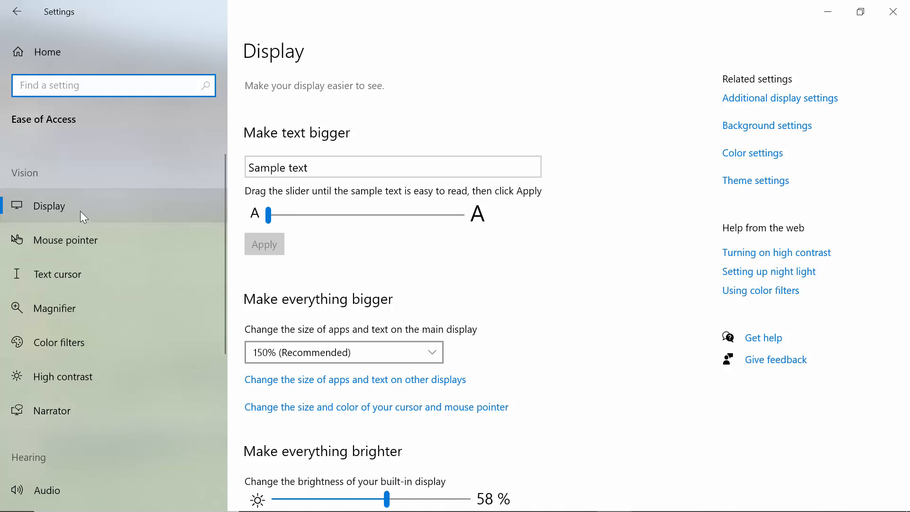
mouse_move(77, 360)
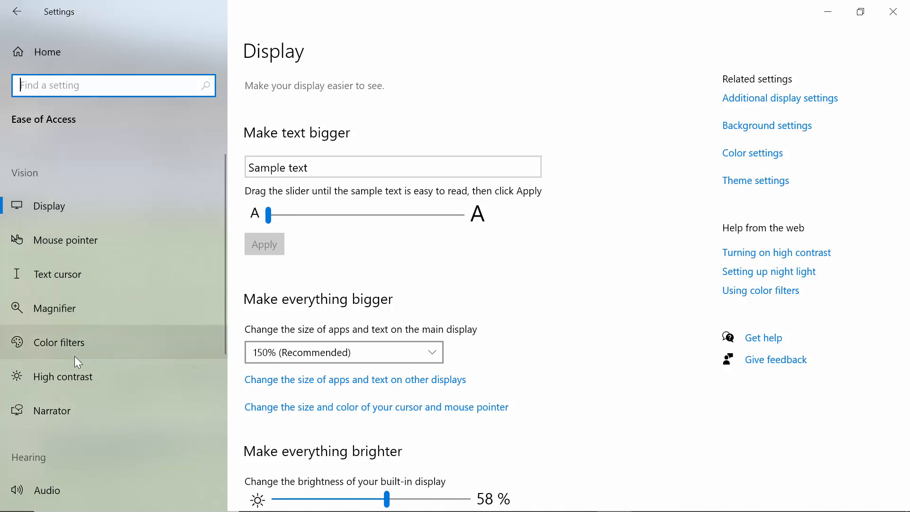
Switch 'Turn on mono audio' to On under Hearing > Audio.
left_click(47, 491)
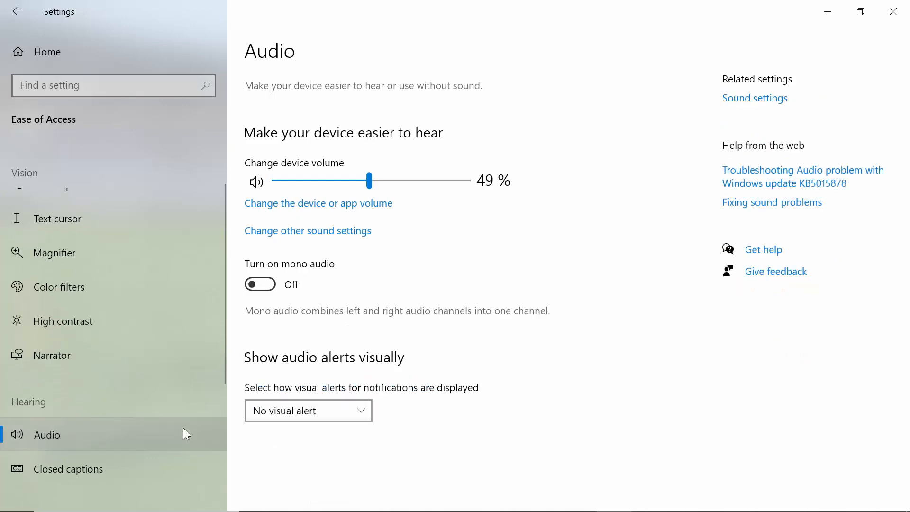
mouse_move(305, 273)
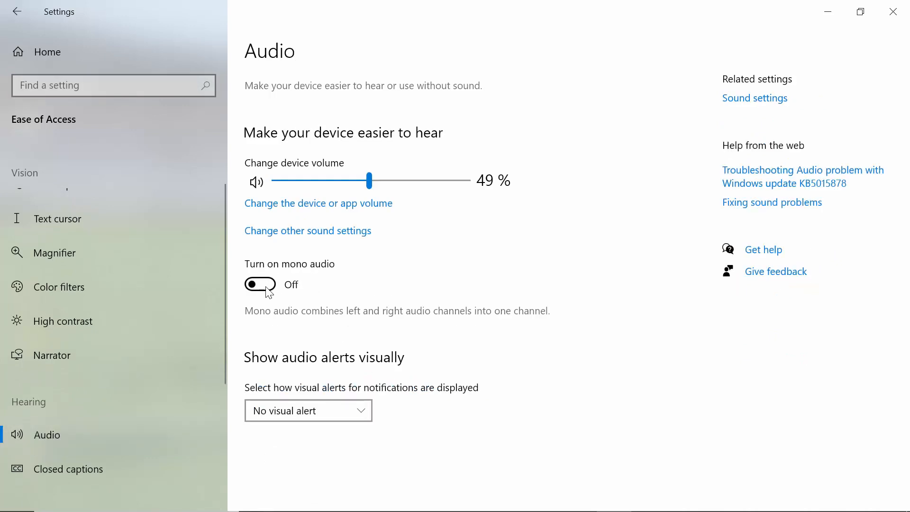
left_click(260, 285)
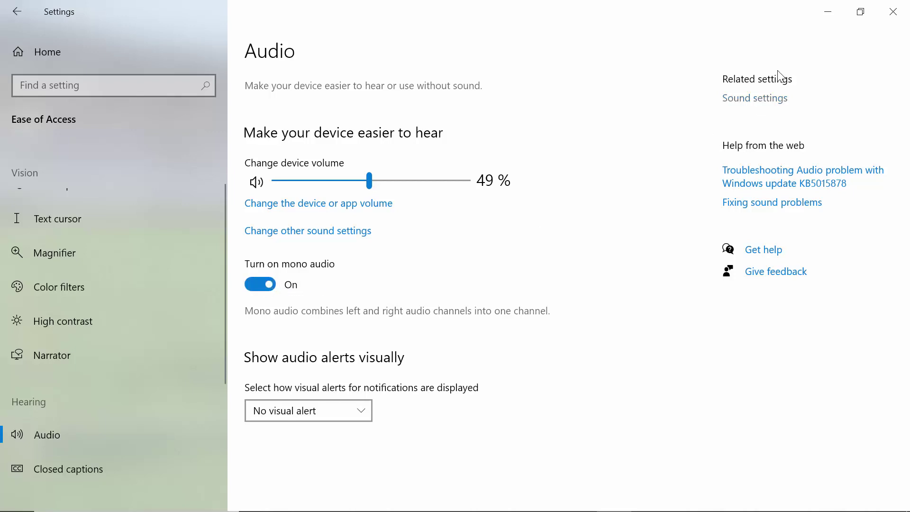
mouse_move(344, 296)
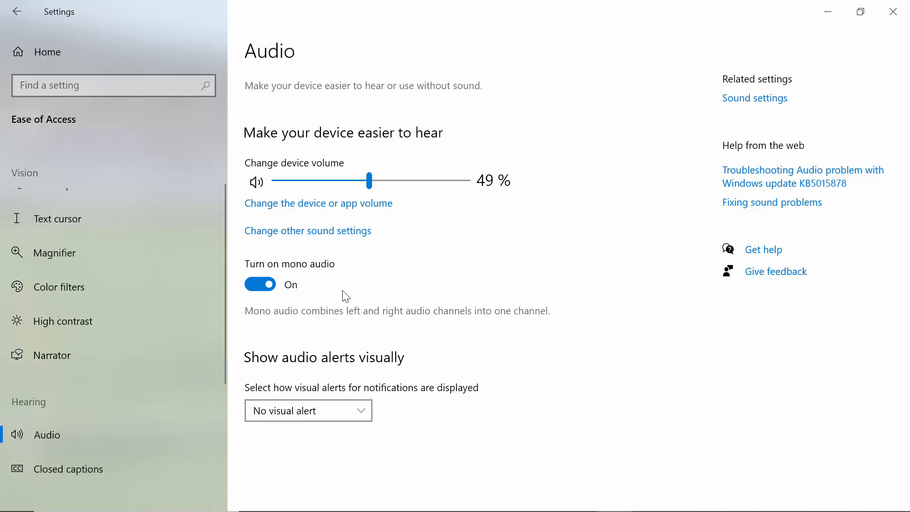